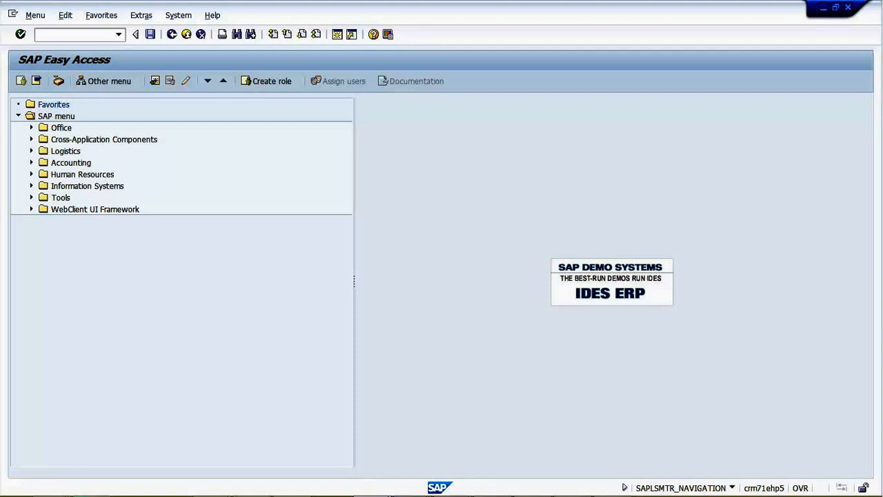
Run transaction OX15 to reach the internal trading partners change view.
type("OX15")
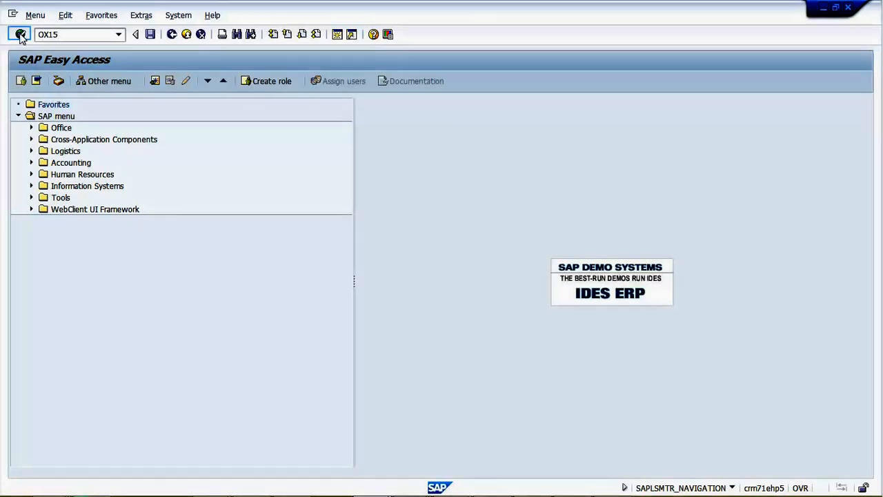
key("Enter")
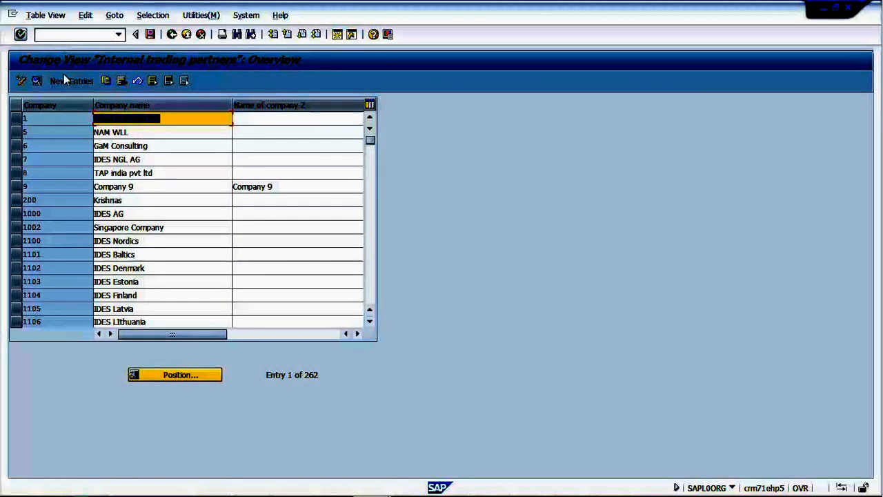
Start a new entry with company code ADARSH and company name Adarsh Limited.
left_click(71, 80)
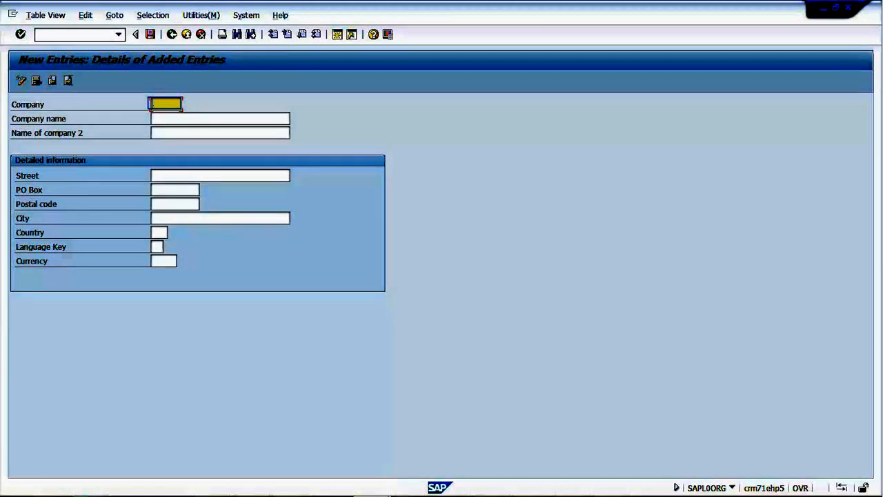
type("AUA")
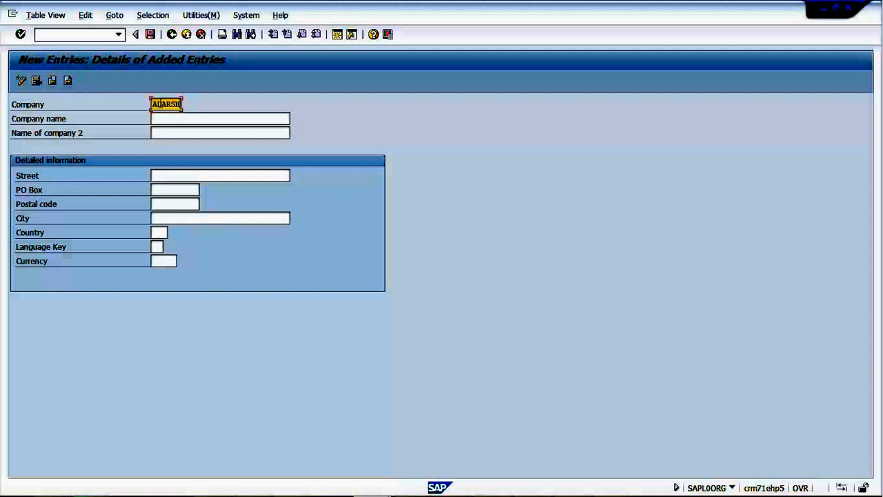
left_click(220, 118)
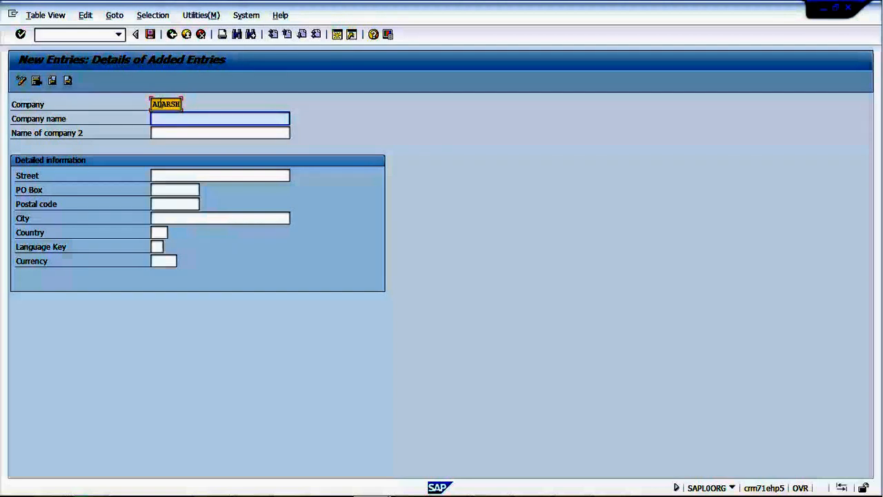
type("A")
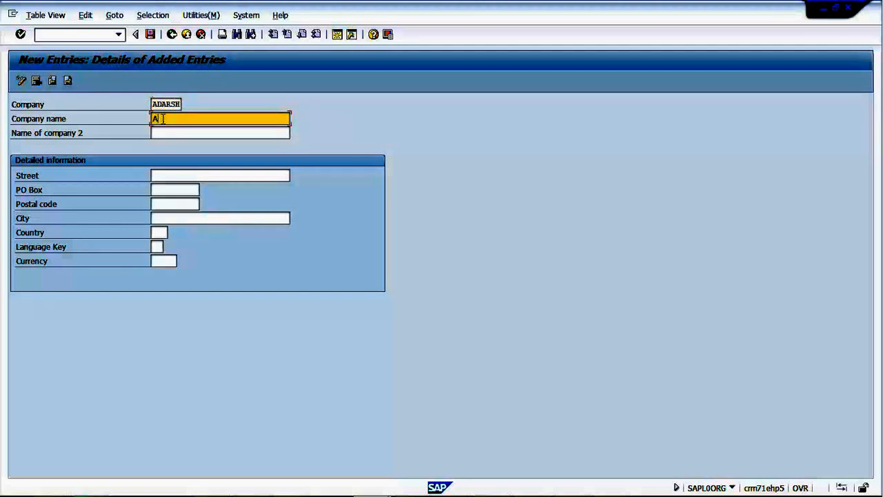
type("darsh Limited")
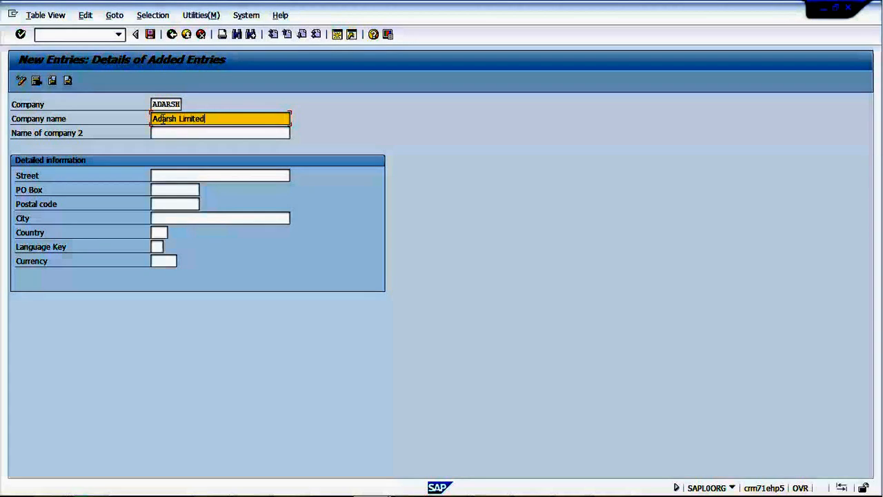
Fill street Silk Board, PO box 560106 and postal code 123456.
left_click(219, 173)
type("S")
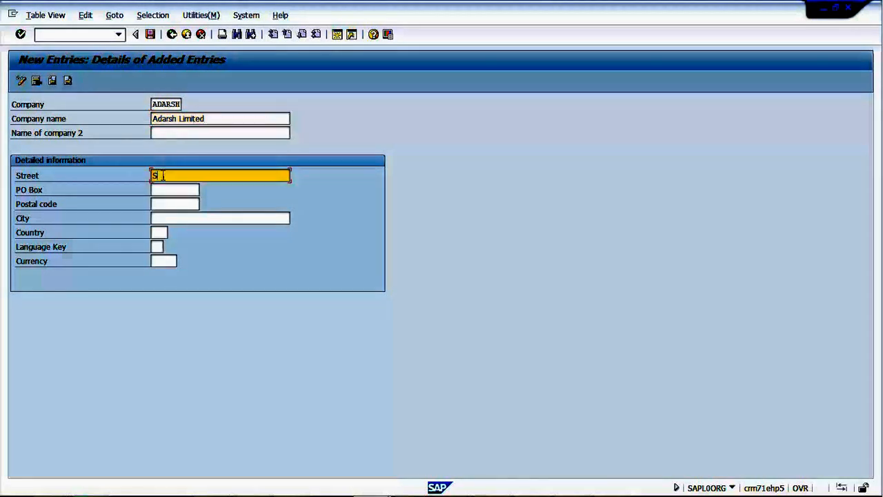
type("ilk Board")
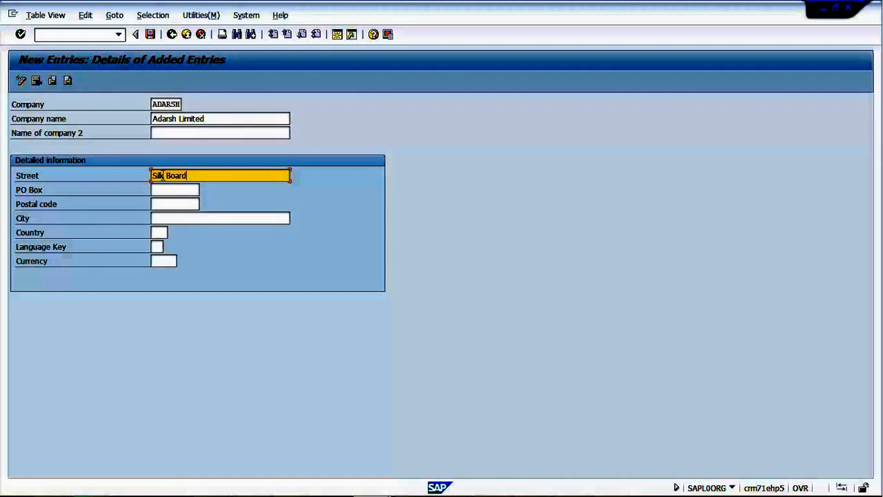
left_click(173, 190)
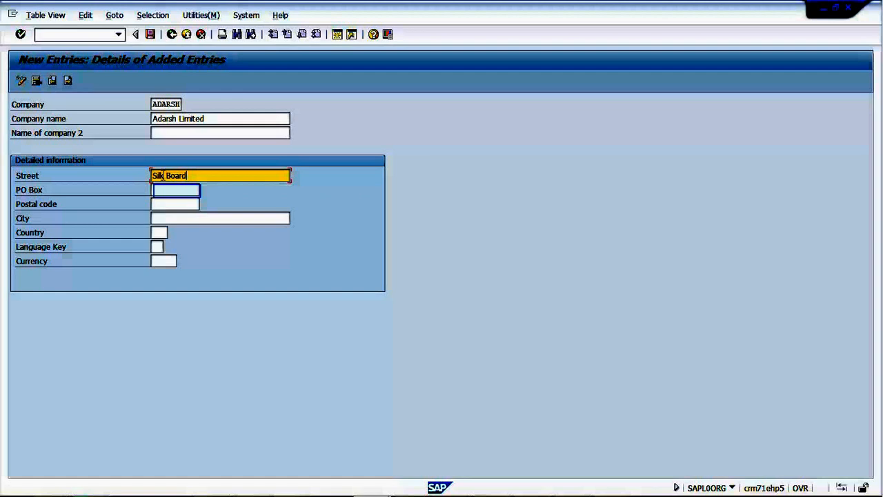
type("560106")
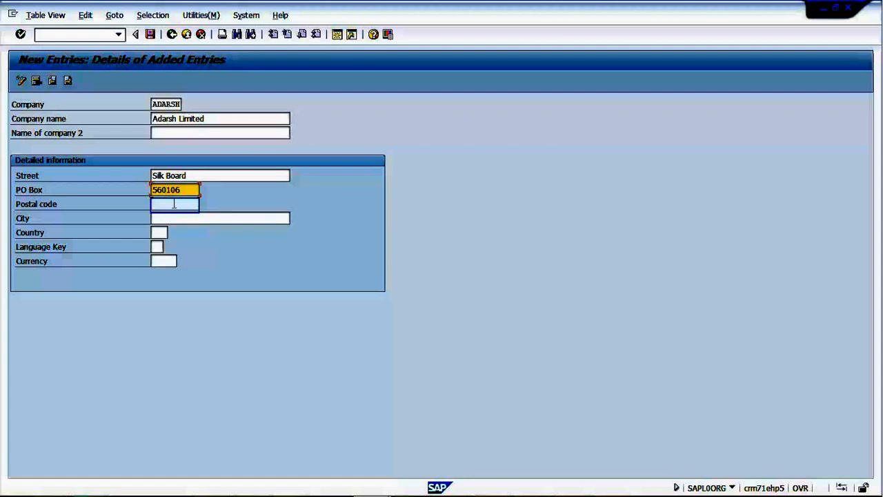
type("123456")
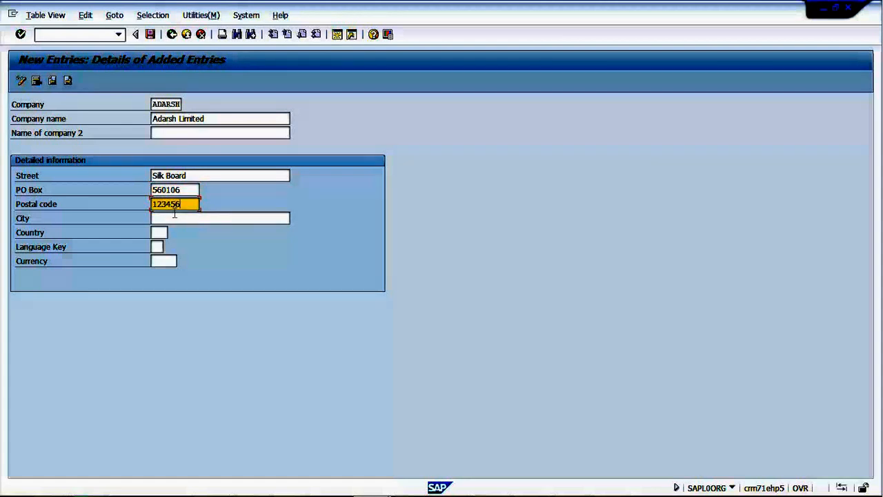
left_click(220, 218)
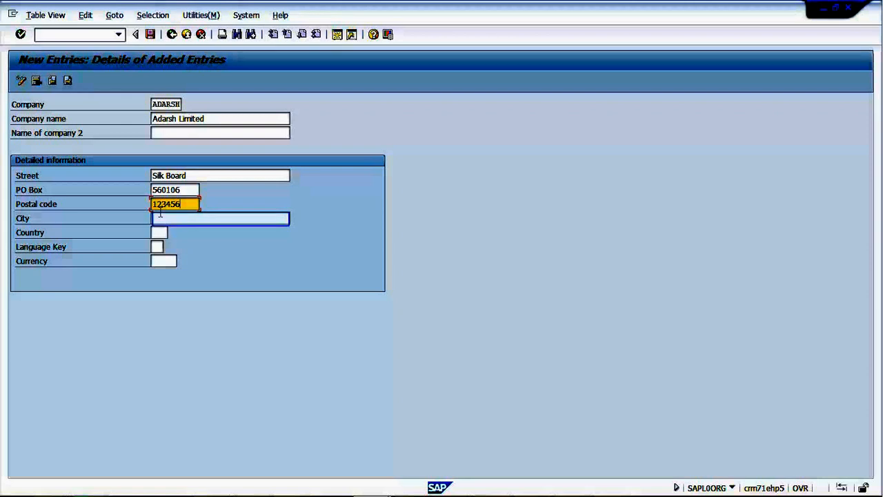
Enter city Bangalore, country IN, language EN and currency INR, then save the entry.
type("Bangalore")
left_click(157, 247)
type("EN")
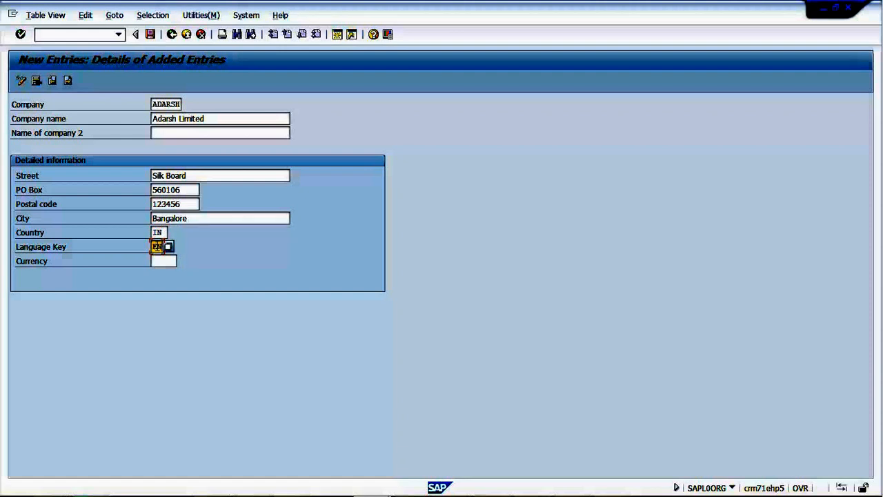
left_click(163, 260)
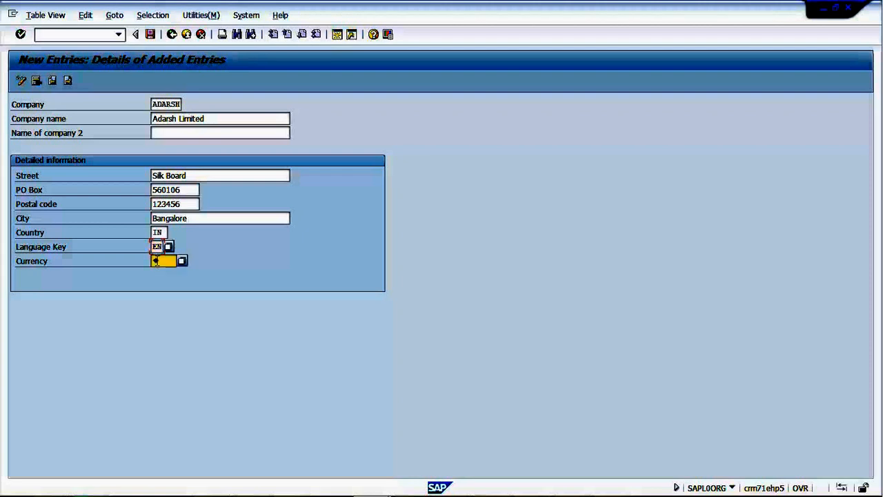
type("INR")
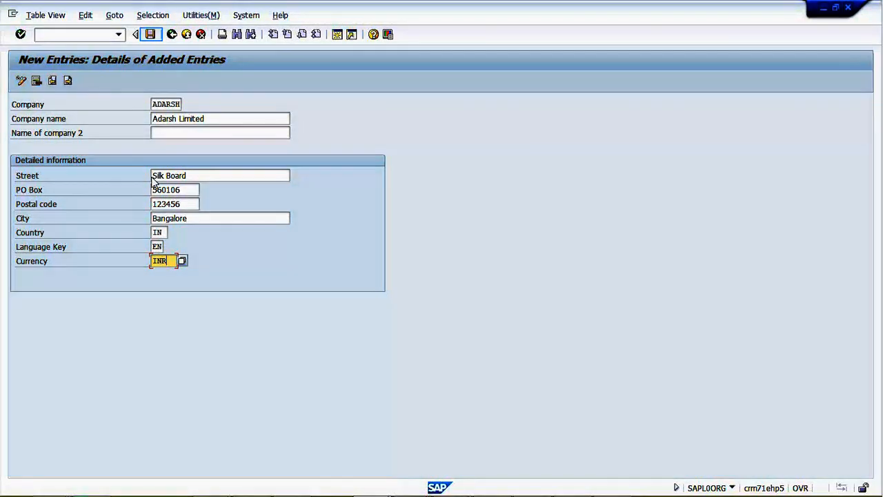
left_click(150, 33)
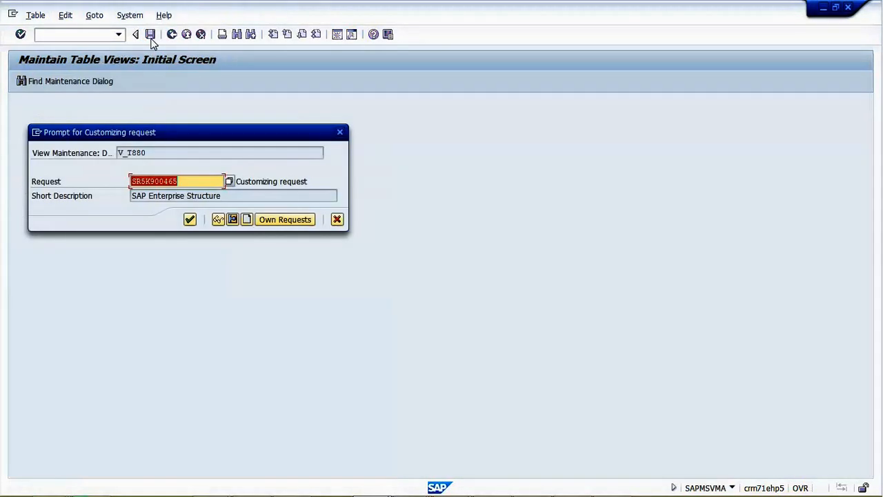